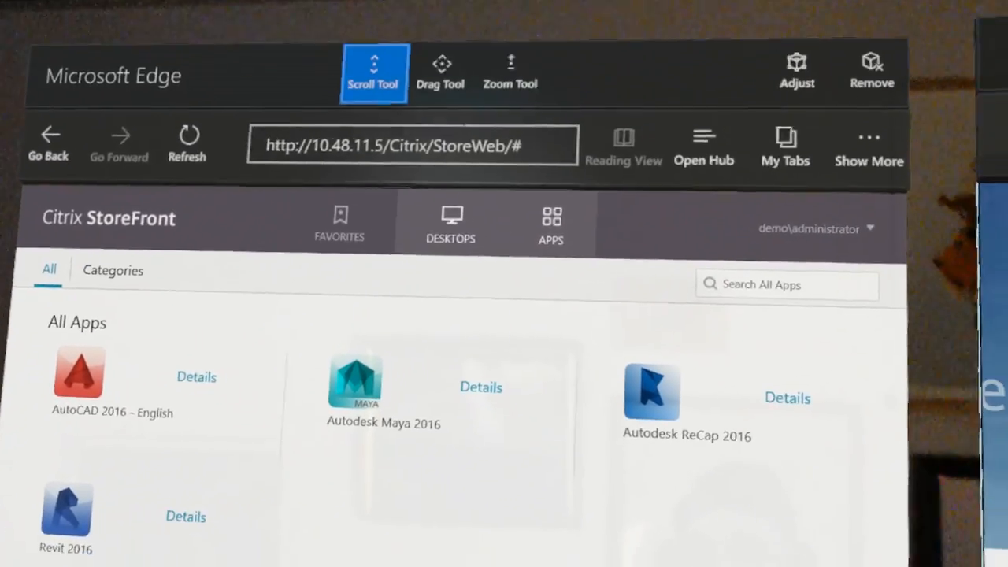
List the published desktops — WIN2012R2, Win7 and Win81GM — in StoreFront
{"action": "left_click", "coordinate": [450, 224]}
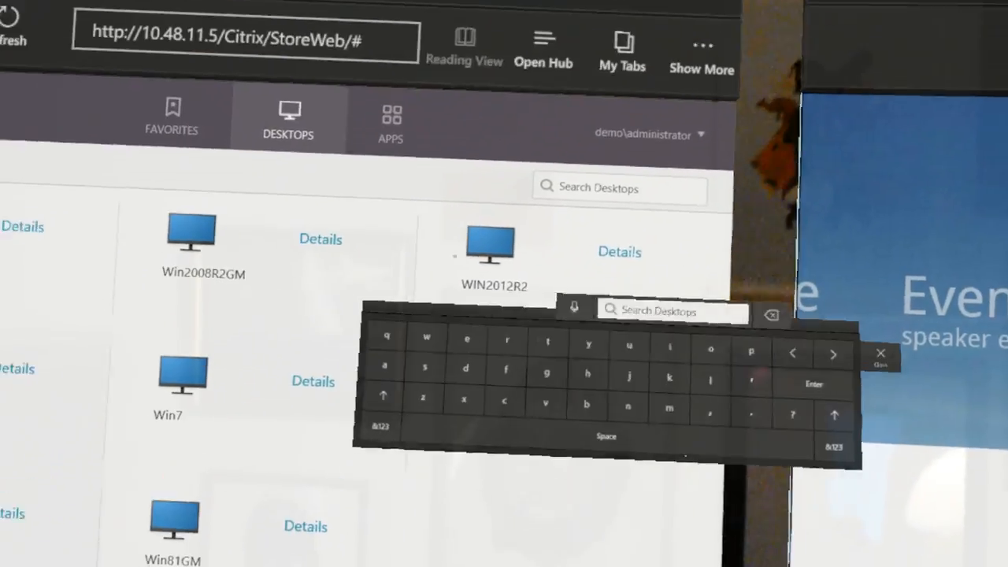